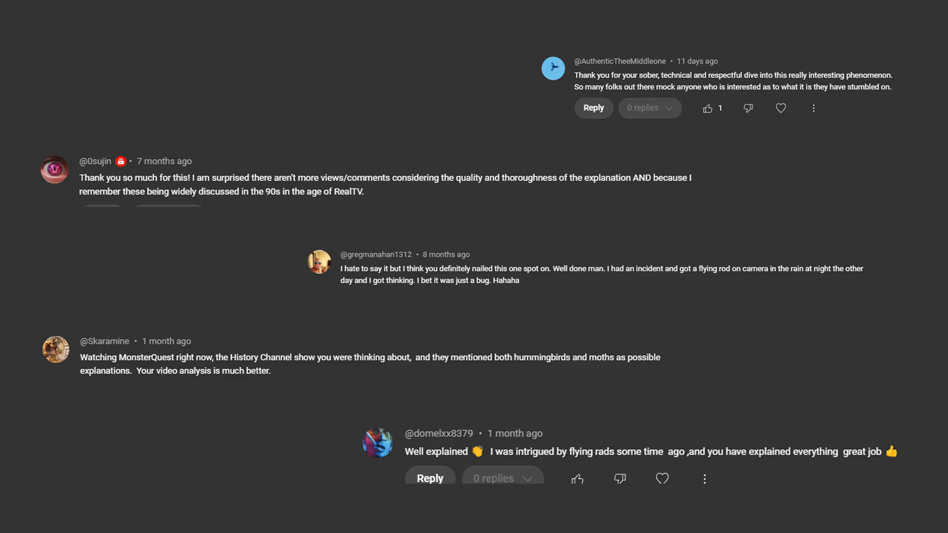
scroll(down, 3)
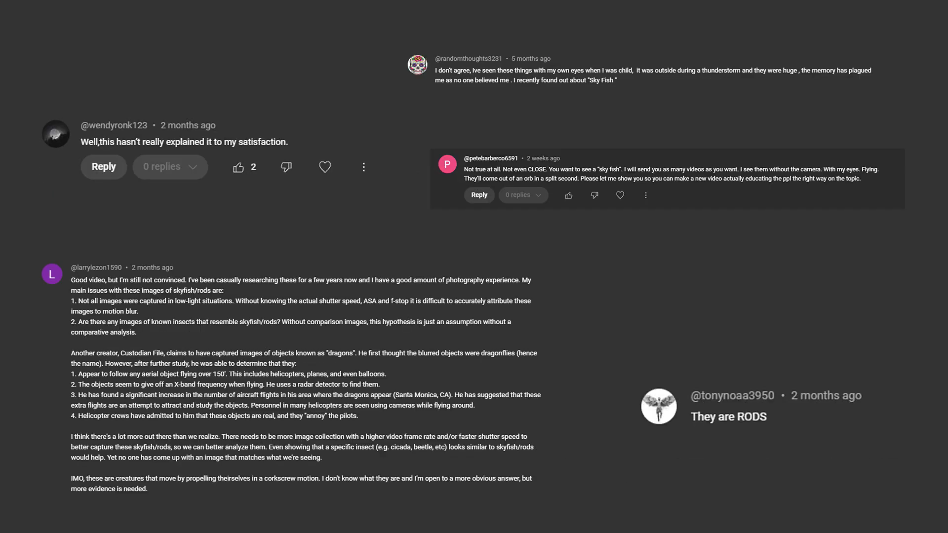